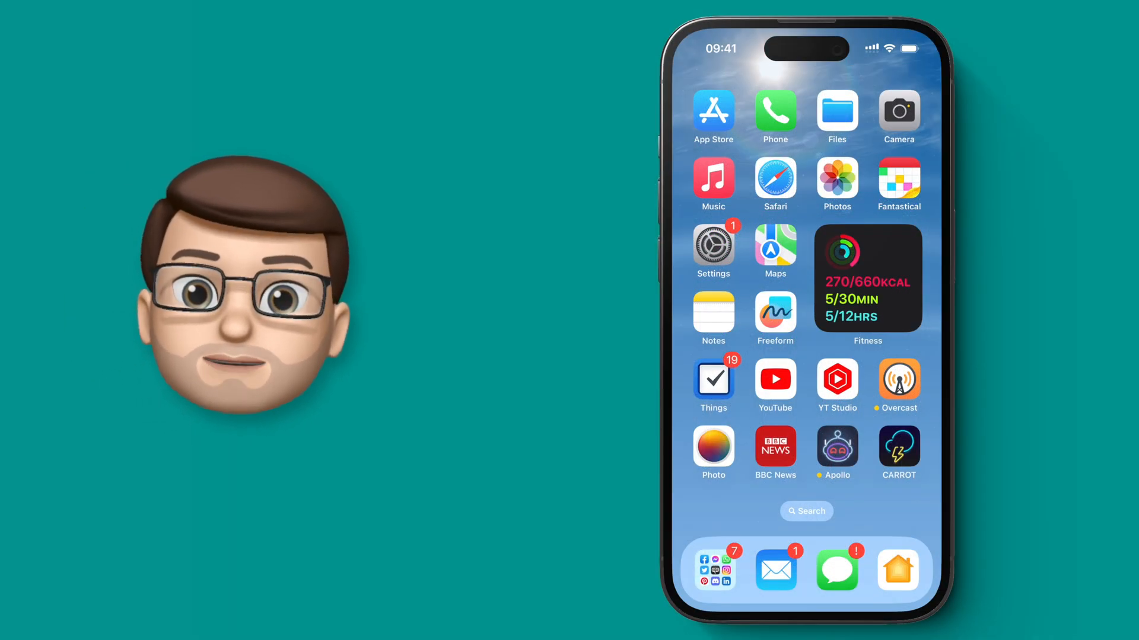
Launch the photo editing app with the wildflower photo loaded
click(837, 185)
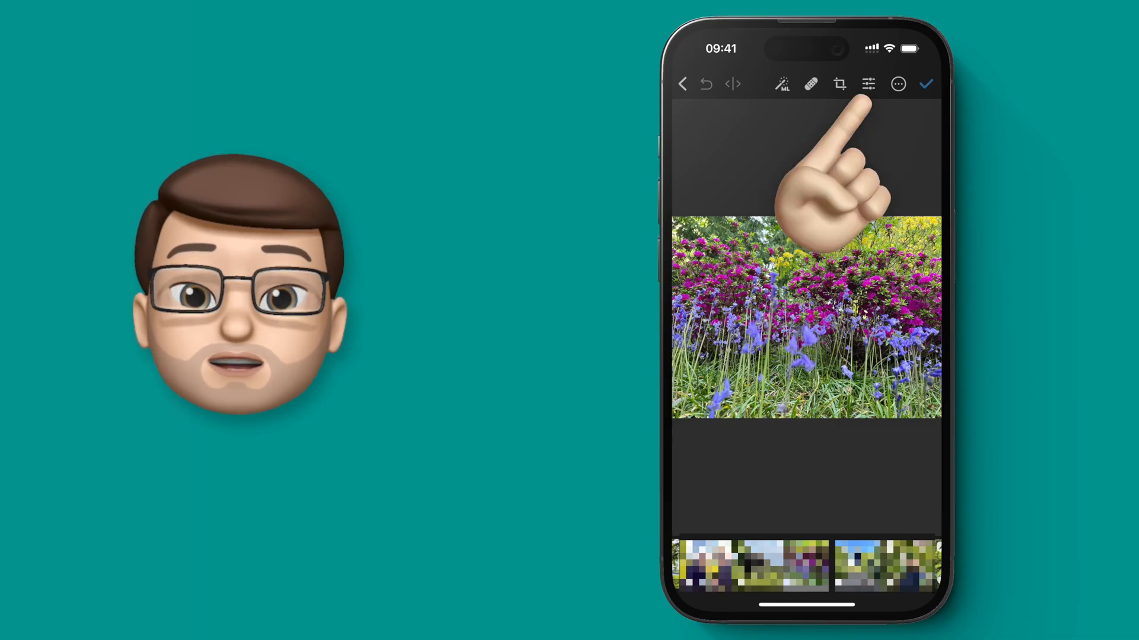
Show the colour adjustments and switch off White Balance and Basic
click(868, 84)
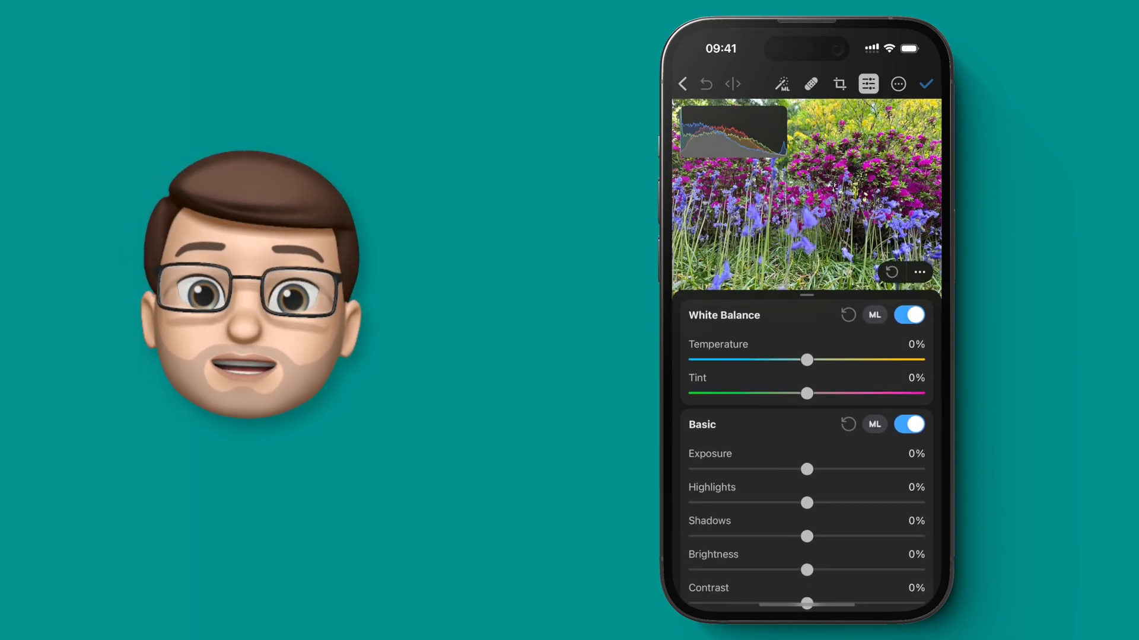
click(909, 314)
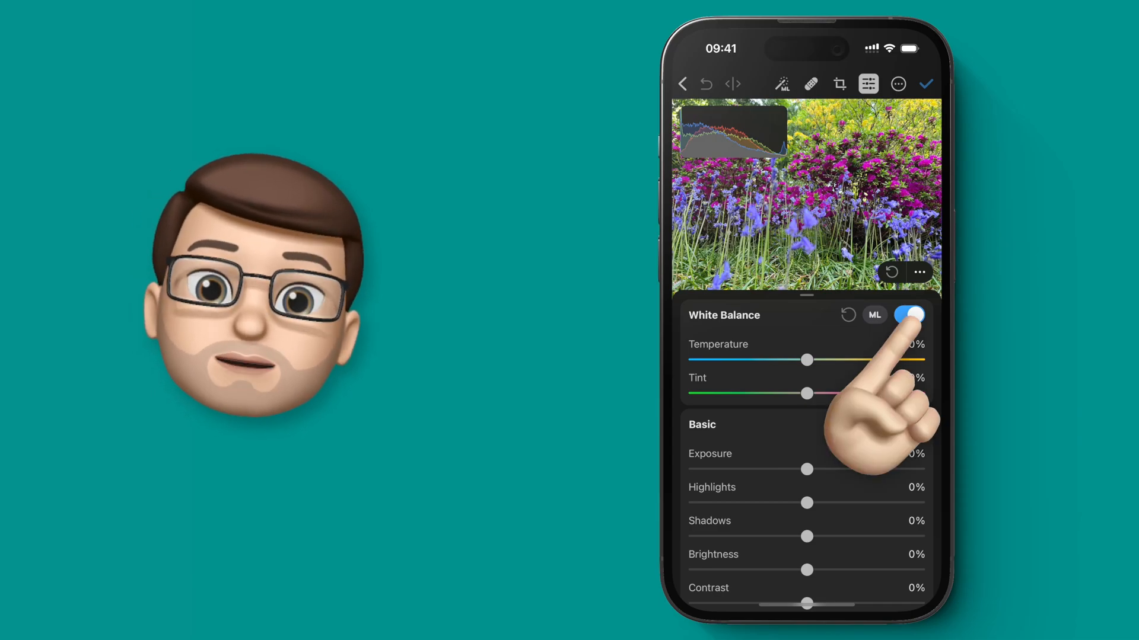
click(909, 314)
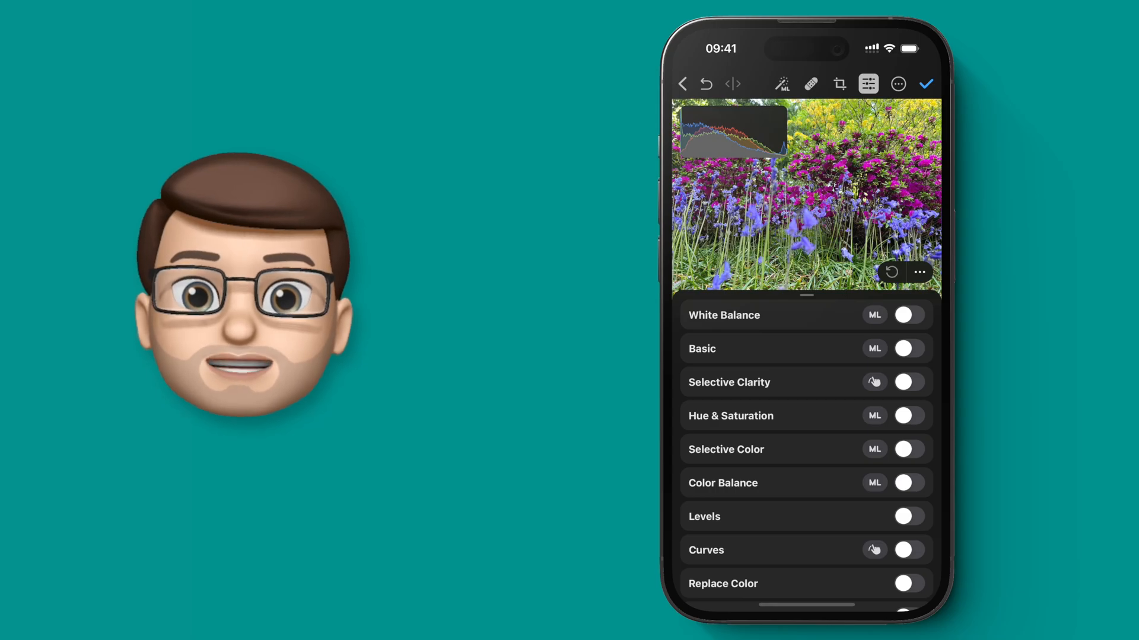
Switch on Selective Color to reveal its hue, saturation and brightness sliders
click(909, 448)
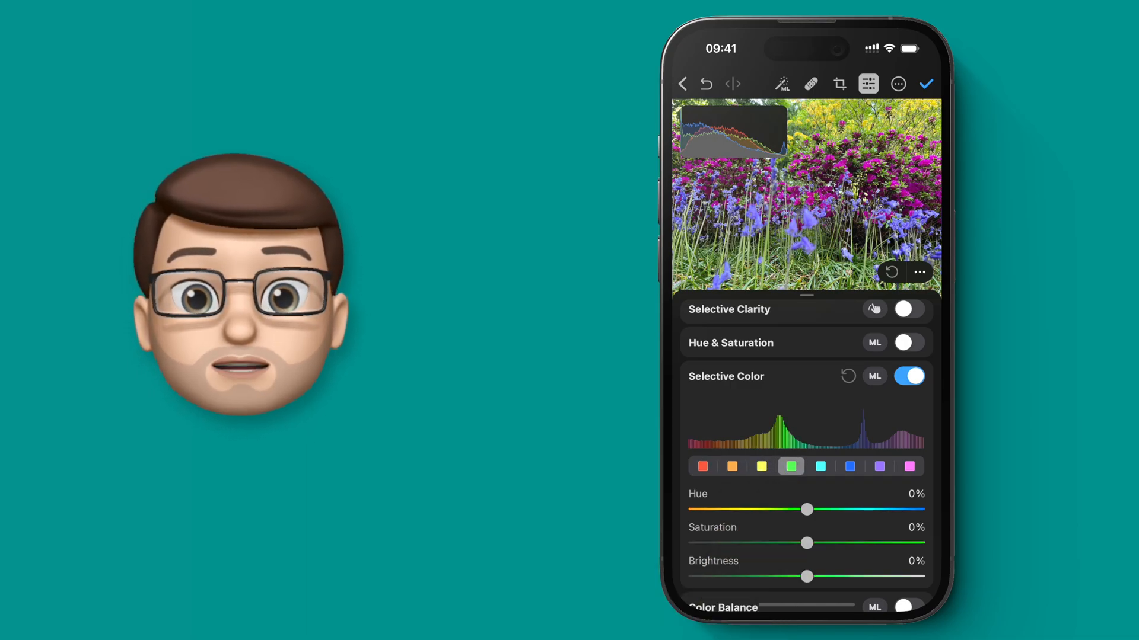
Test and reset the green hue, then desaturate the green and yellow tones to grey
drag(806, 509, 923, 509)
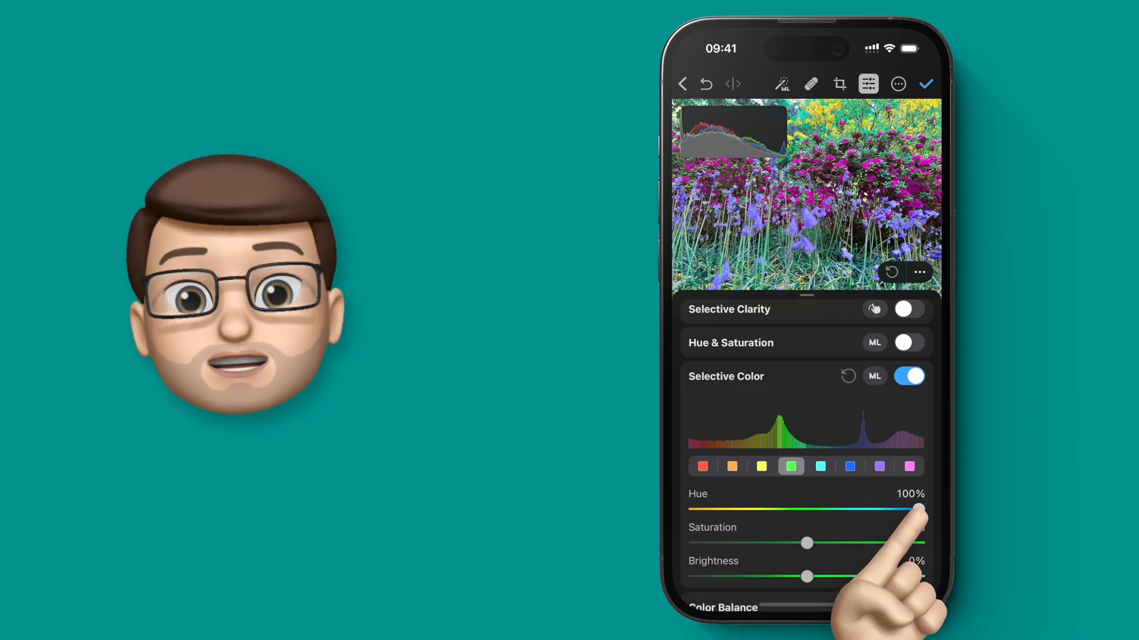
drag(918, 509, 771, 508)
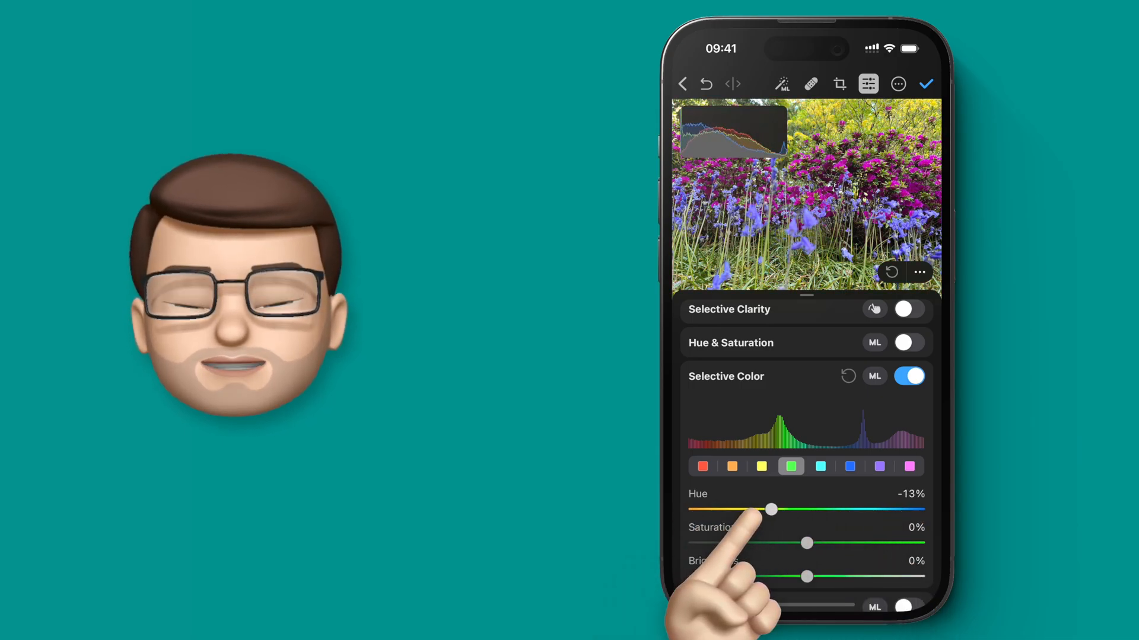
drag(771, 509, 804, 509)
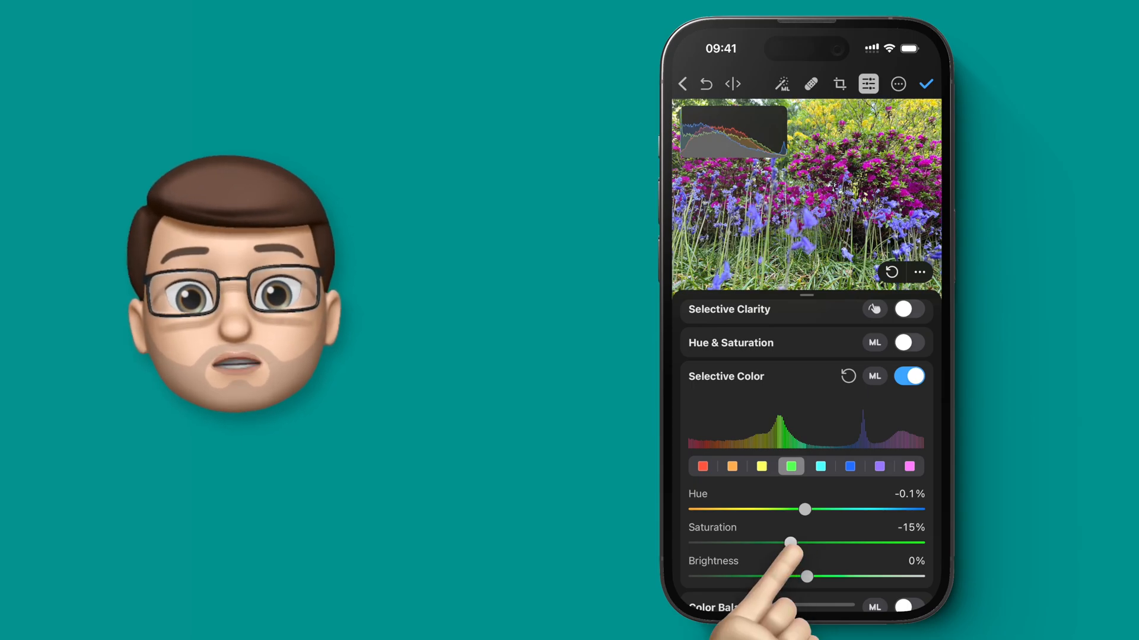
drag(790, 542, 694, 542)
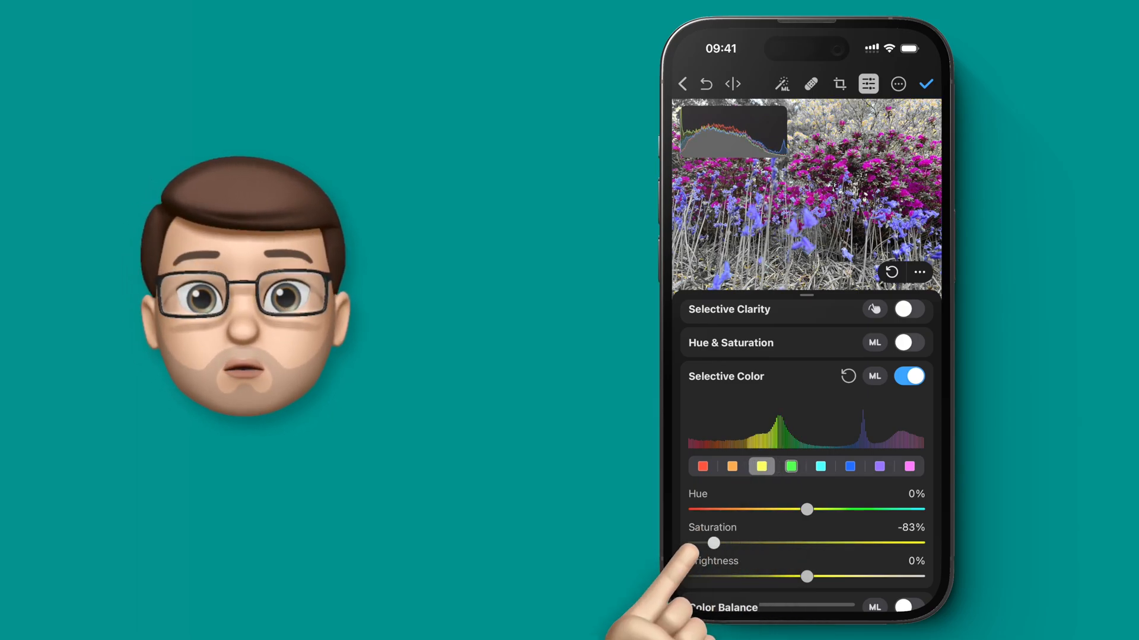
Desaturate the orange, red and blue tones to -100%, then select the purple swatch
click(732, 466)
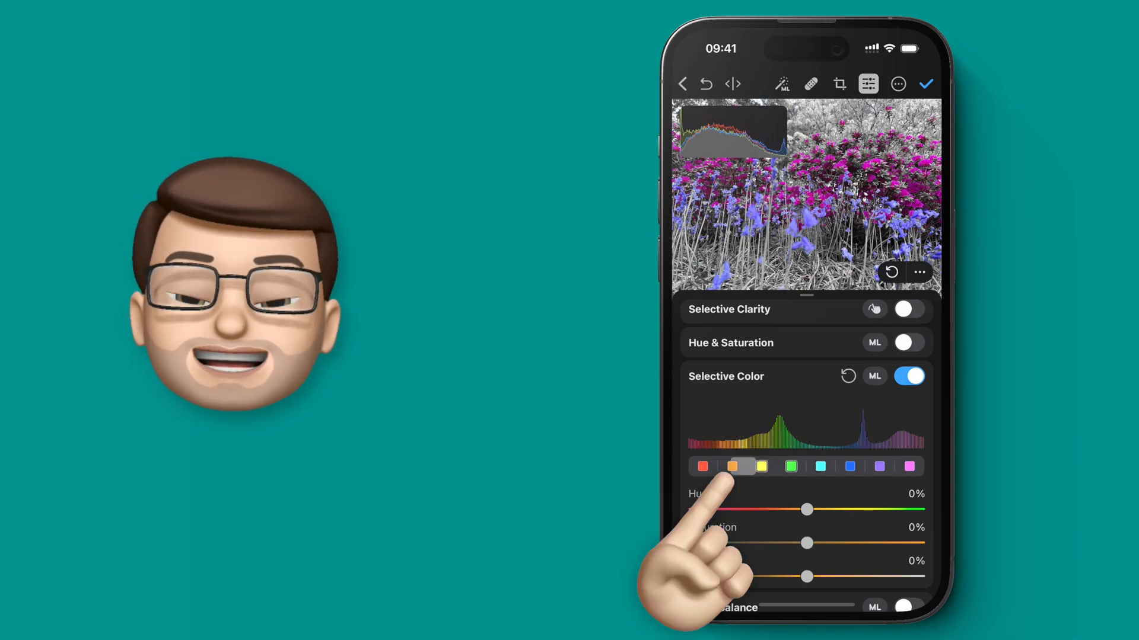
drag(807, 542, 695, 542)
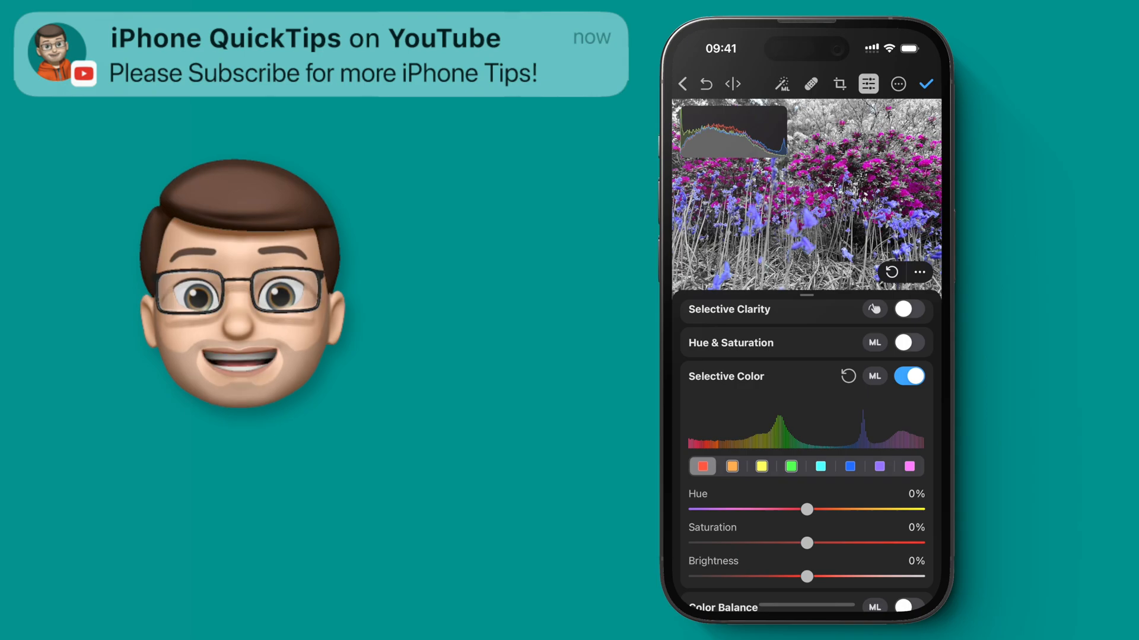
drag(806, 544, 694, 543)
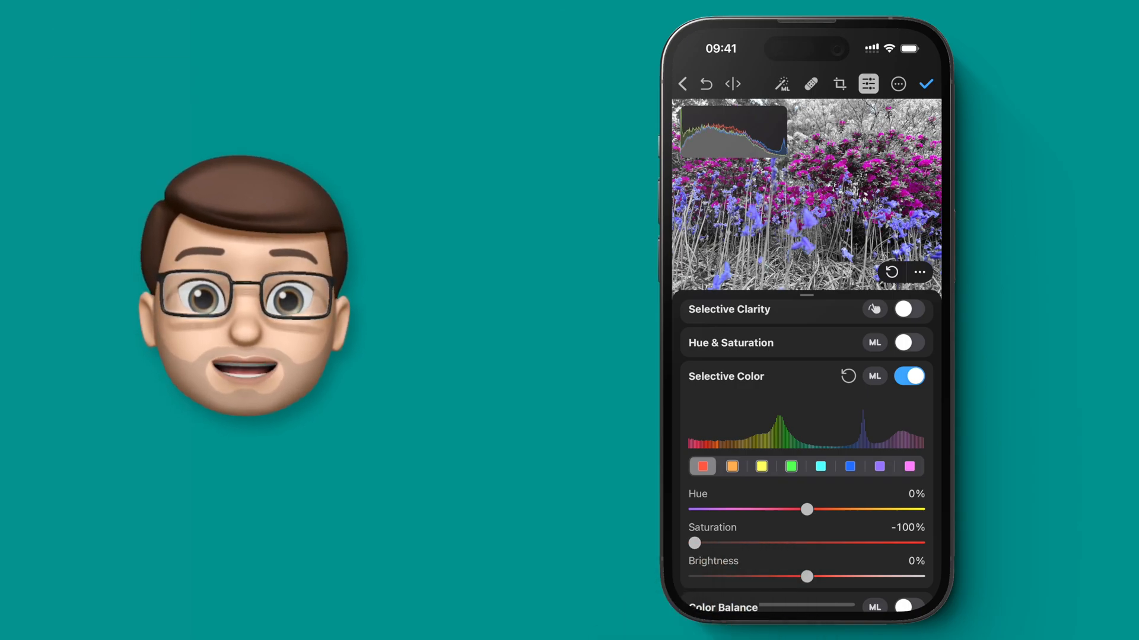
click(819, 466)
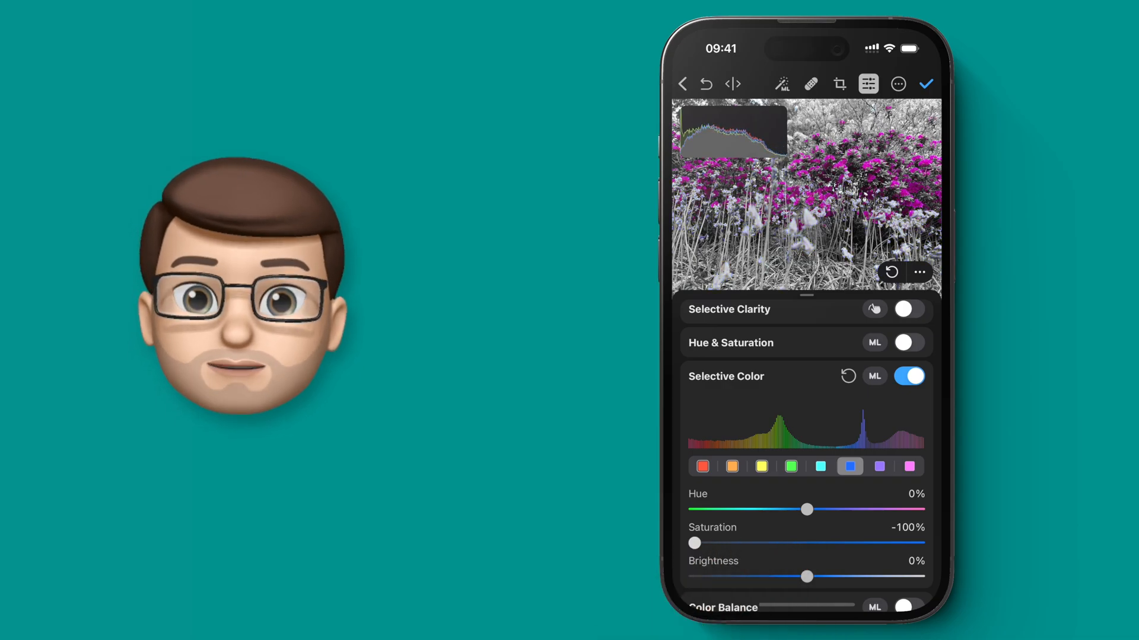
click(879, 468)
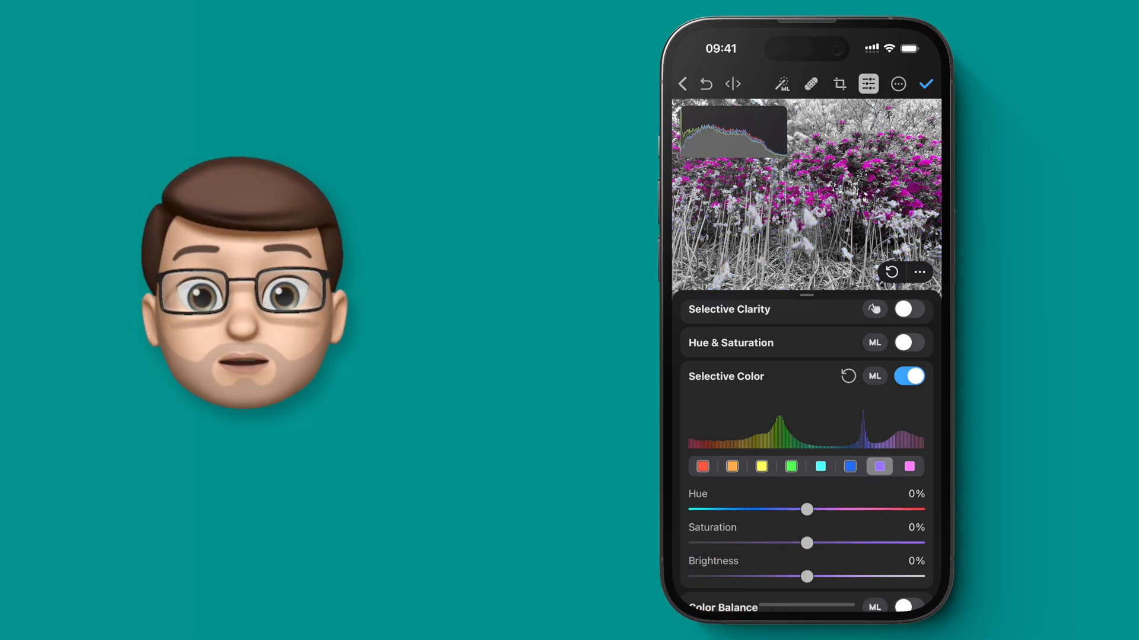
Raise purple saturation to 39% and shift its hue so the pink flowers turn deep violet
drag(804, 543, 851, 581)
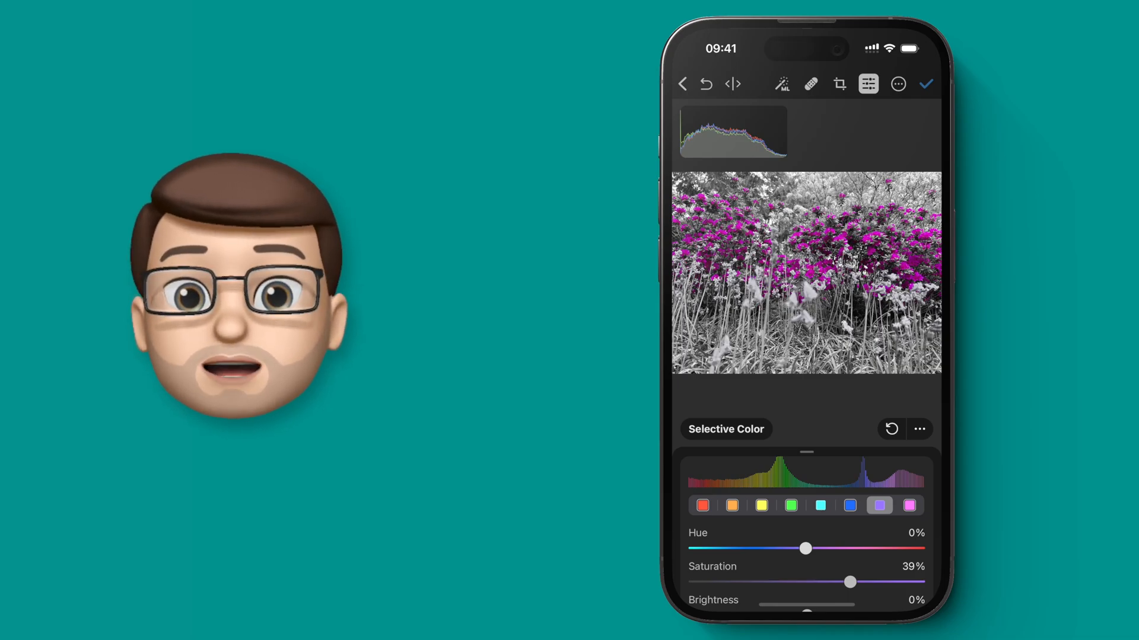
drag(804, 548, 904, 548)
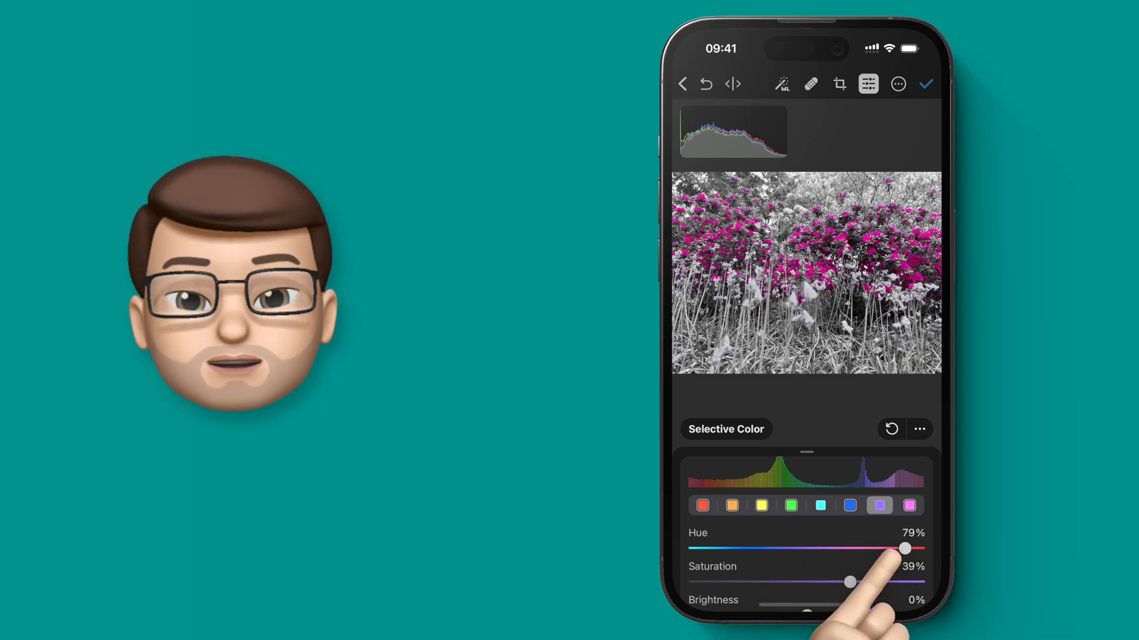
drag(904, 549, 697, 549)
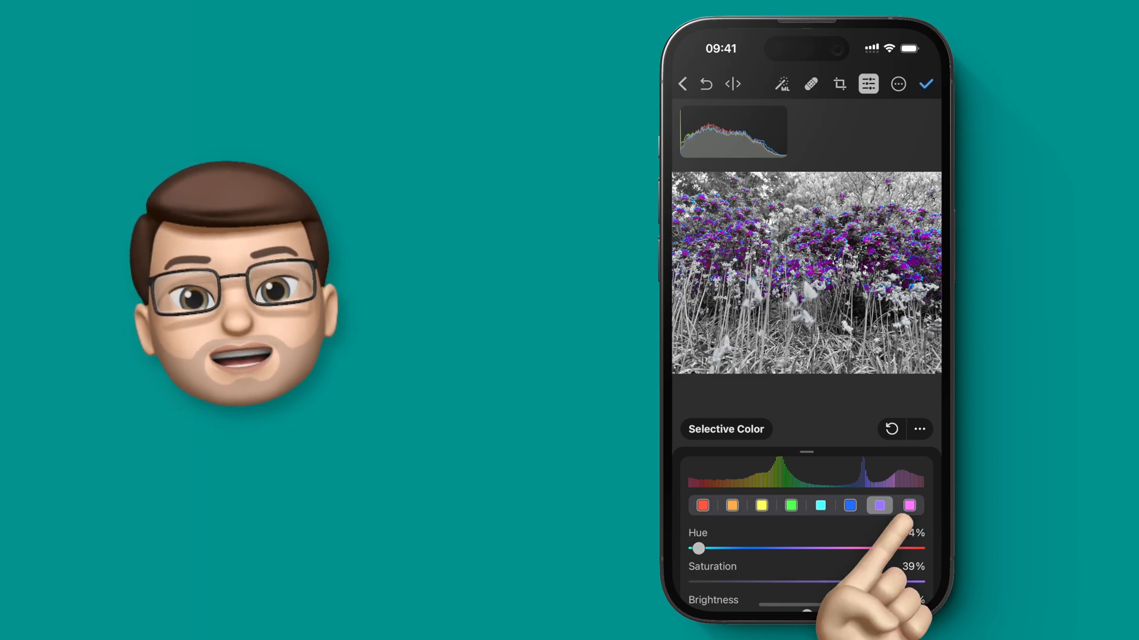